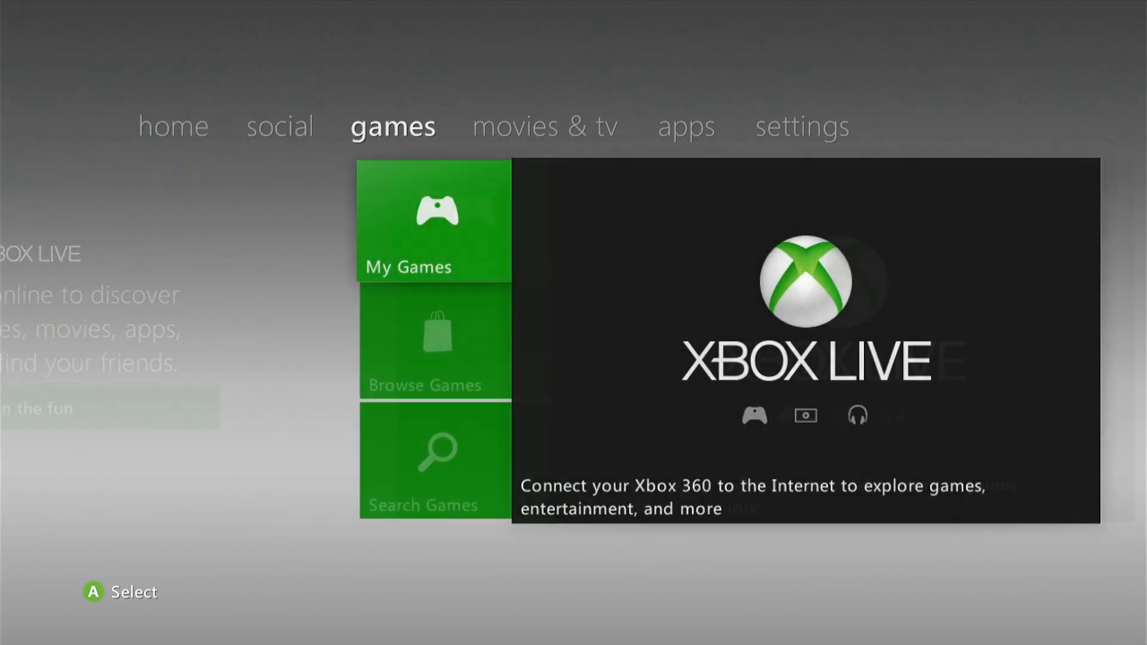
# Step: Go to the Settings area and enter System Settings
pyautogui.click(801, 126)
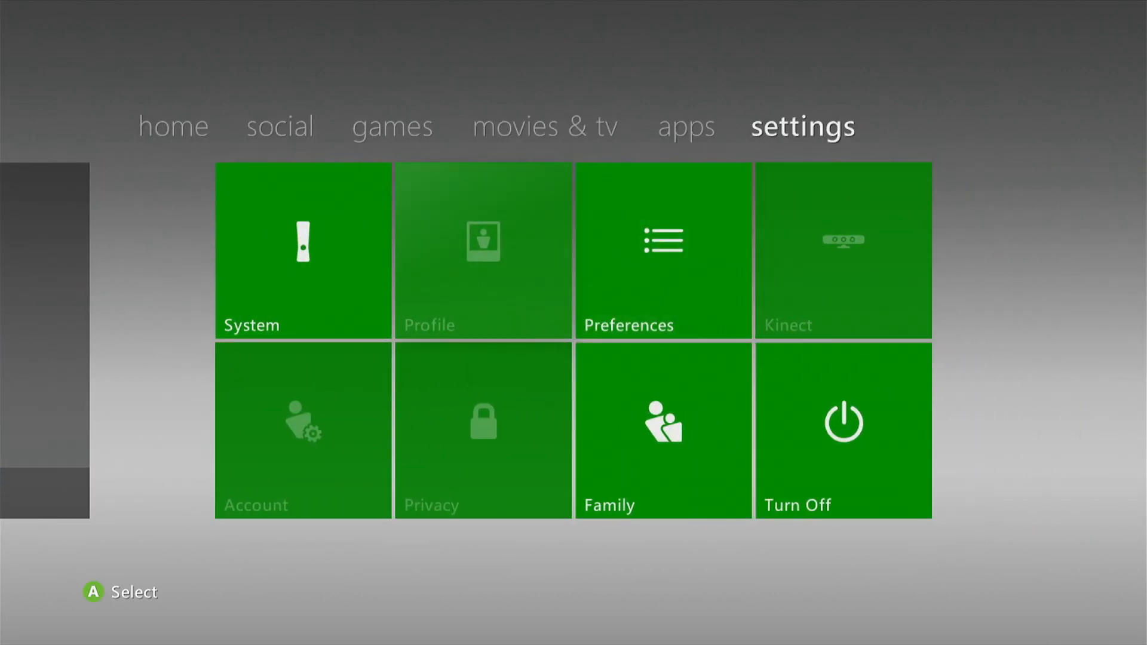
pyautogui.click(302, 251)
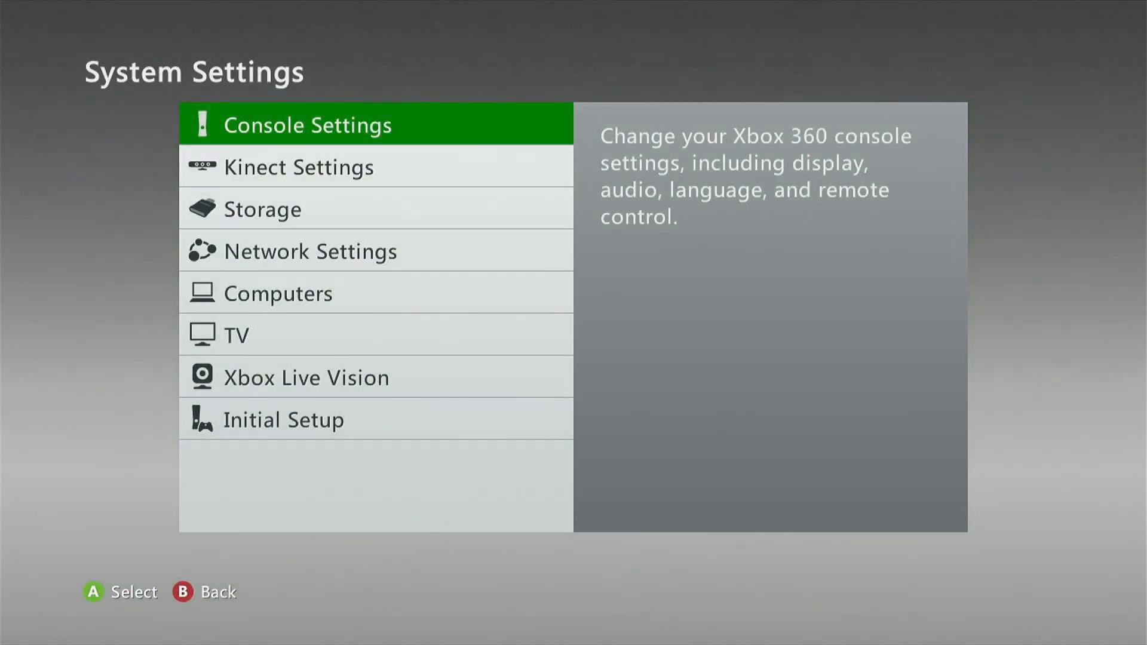
# Step: Enter Console Settings and scroll down through its options
pyautogui.click(307, 124)
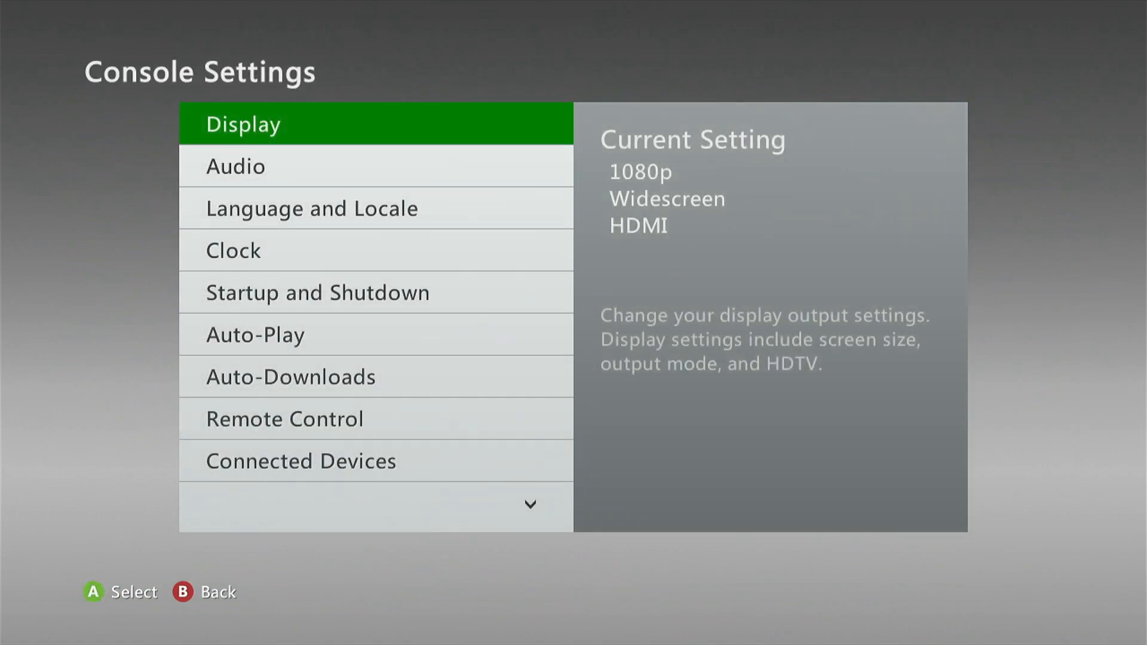
pyautogui.scroll(-3)
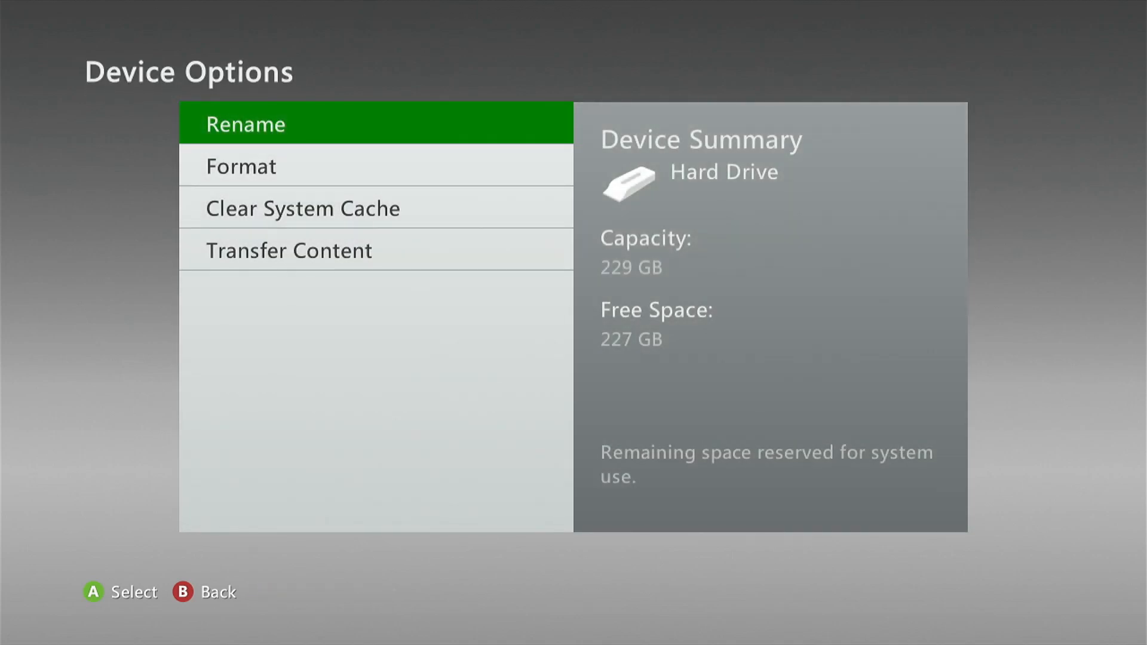
# Step: Choose Format from the hard drive's Device Options
pyautogui.click(241, 166)
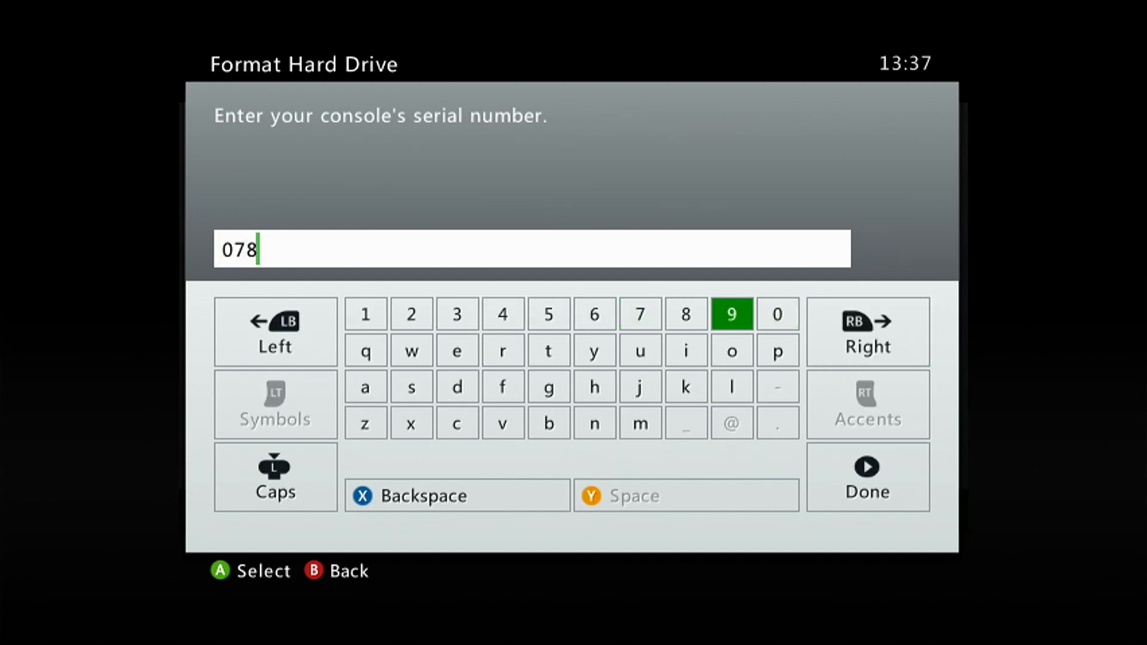
# Step: Enter the serial number digits '09832' at the Format Hard Drive prompt
pyautogui.write('09832')
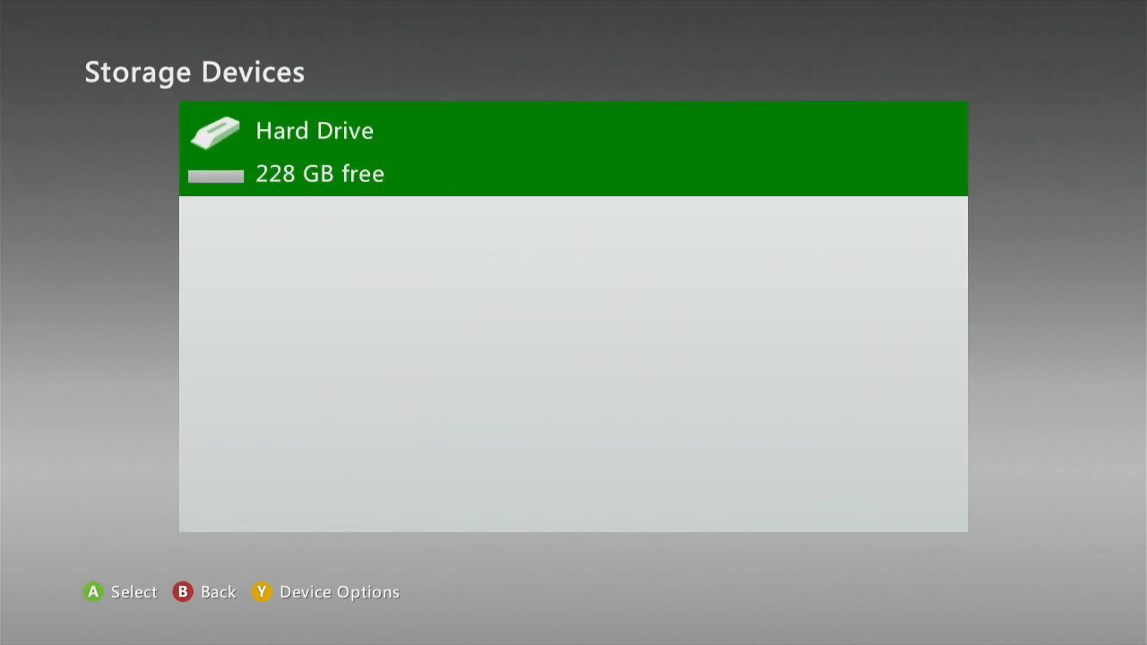
# Step: Select the formatted Hard Drive (228 GB free) to view its contents
pyautogui.click(315, 146)
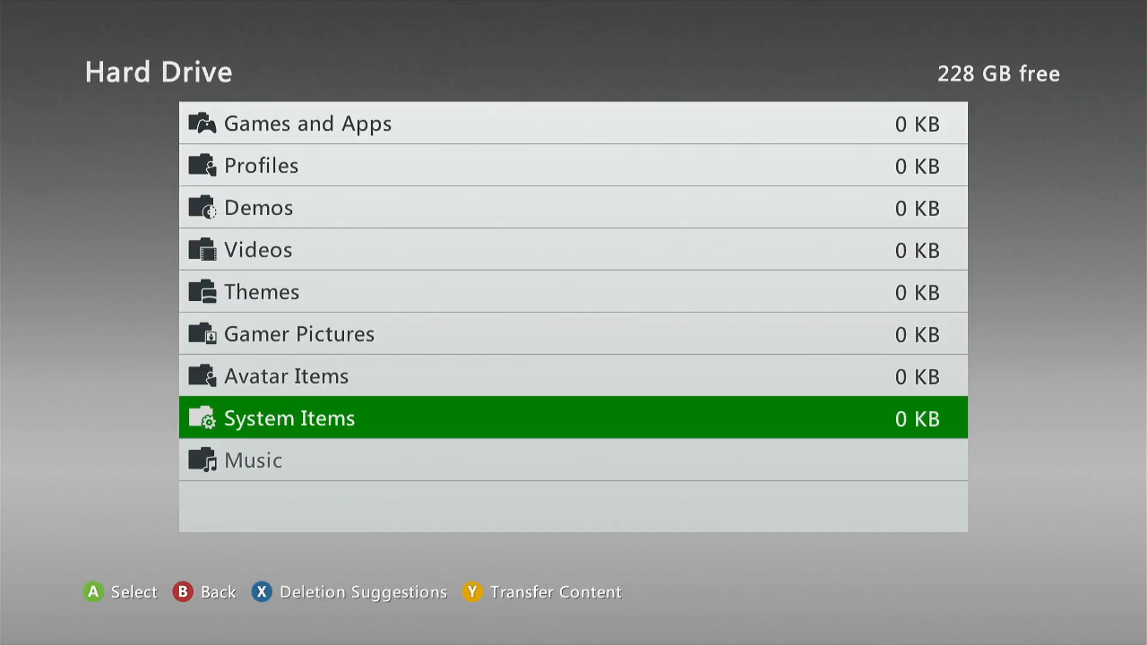
# Step: Press B to leave the all-0 KB hard drive contents screen
pyautogui.press('b')
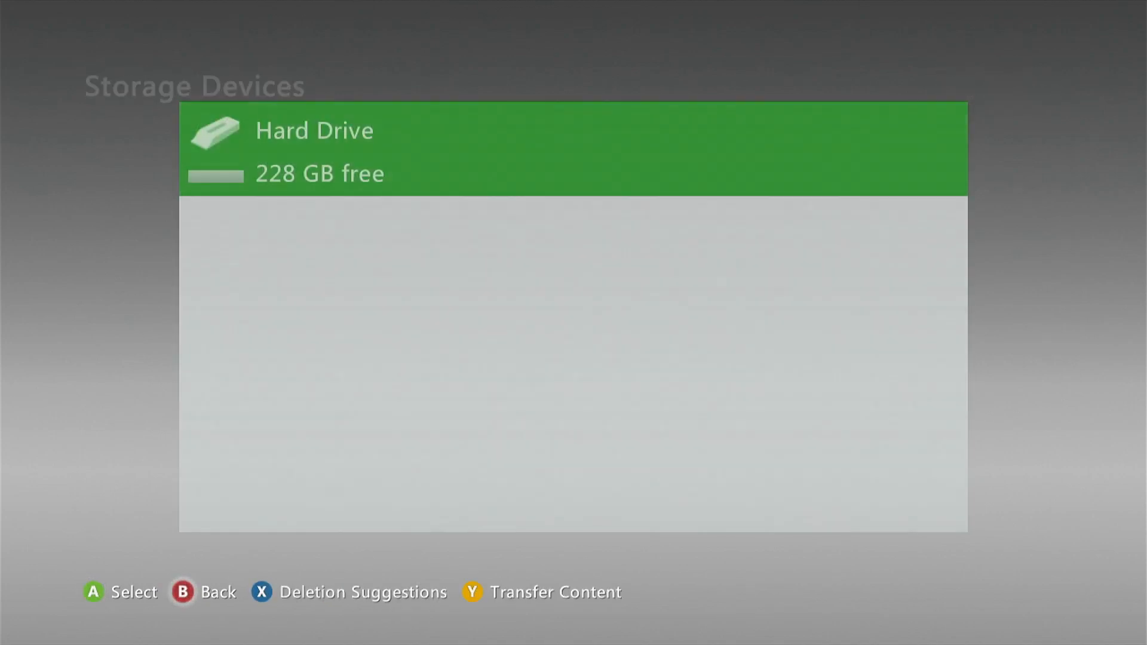